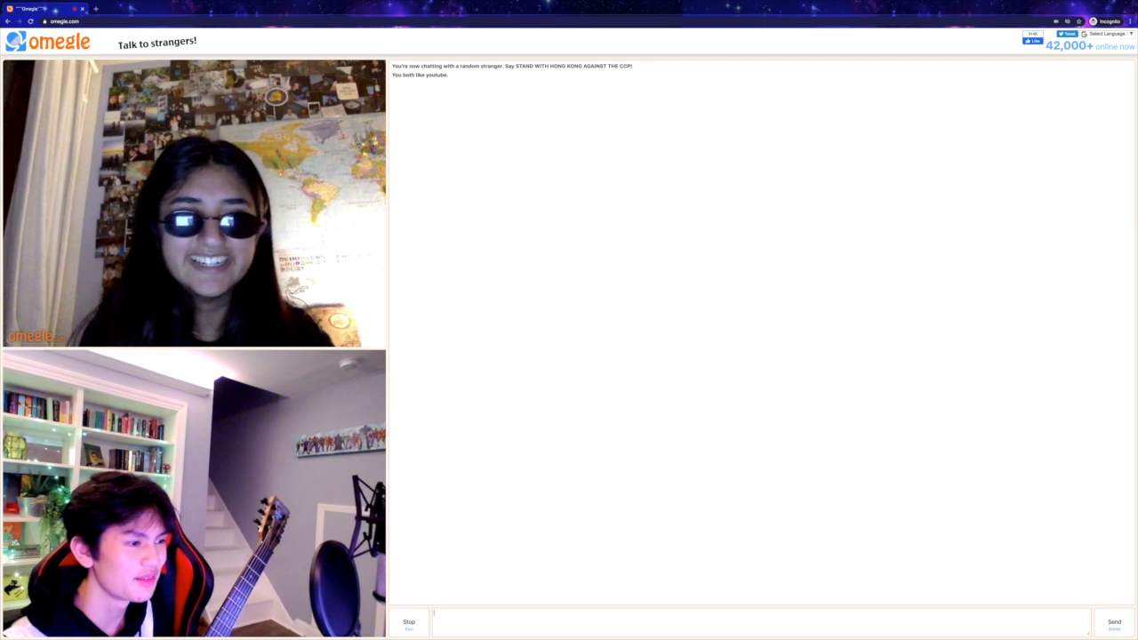
# Send the message 'juan' to the stranger in the chat
pyautogui.write('juan')
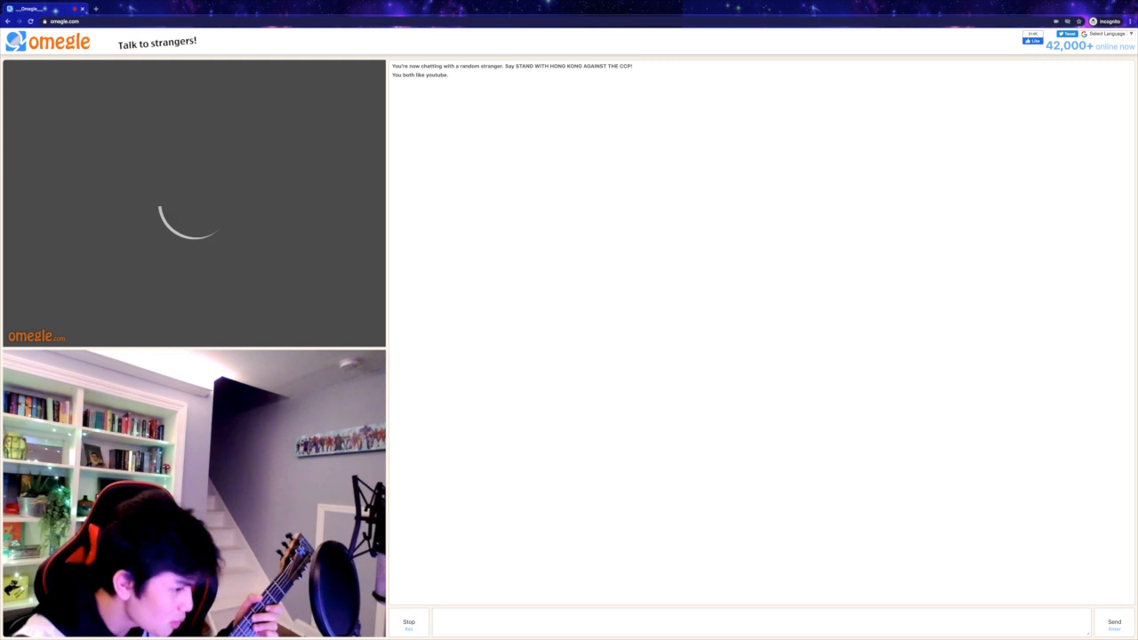
# Disconnect from the current stranger and get matched with a new one
pyautogui.click(409, 622)
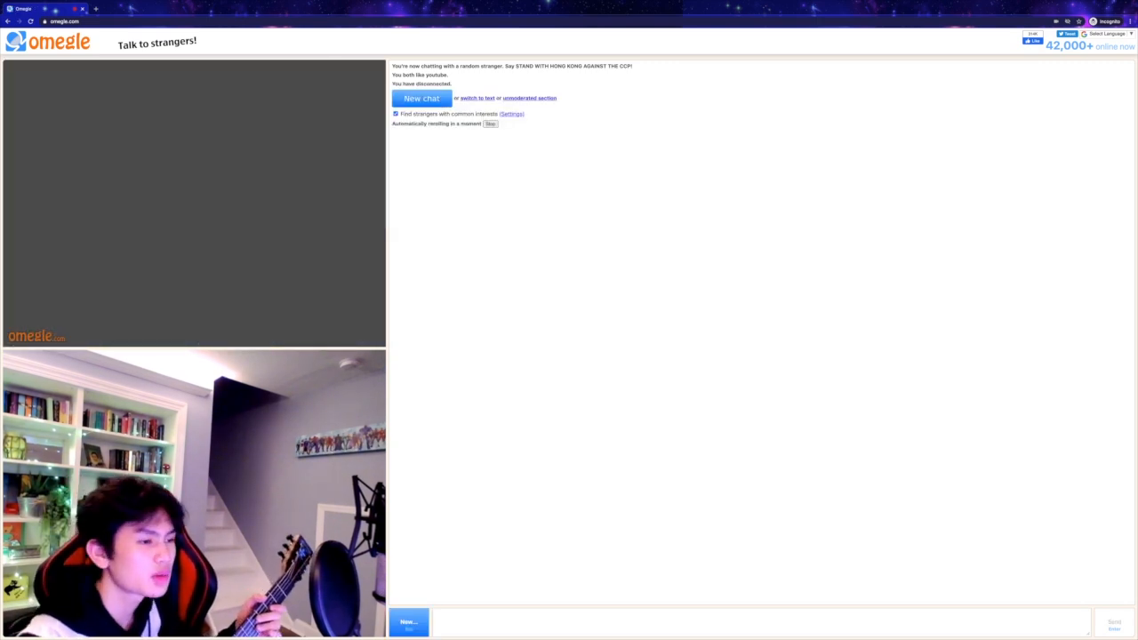
pyautogui.click(420, 98)
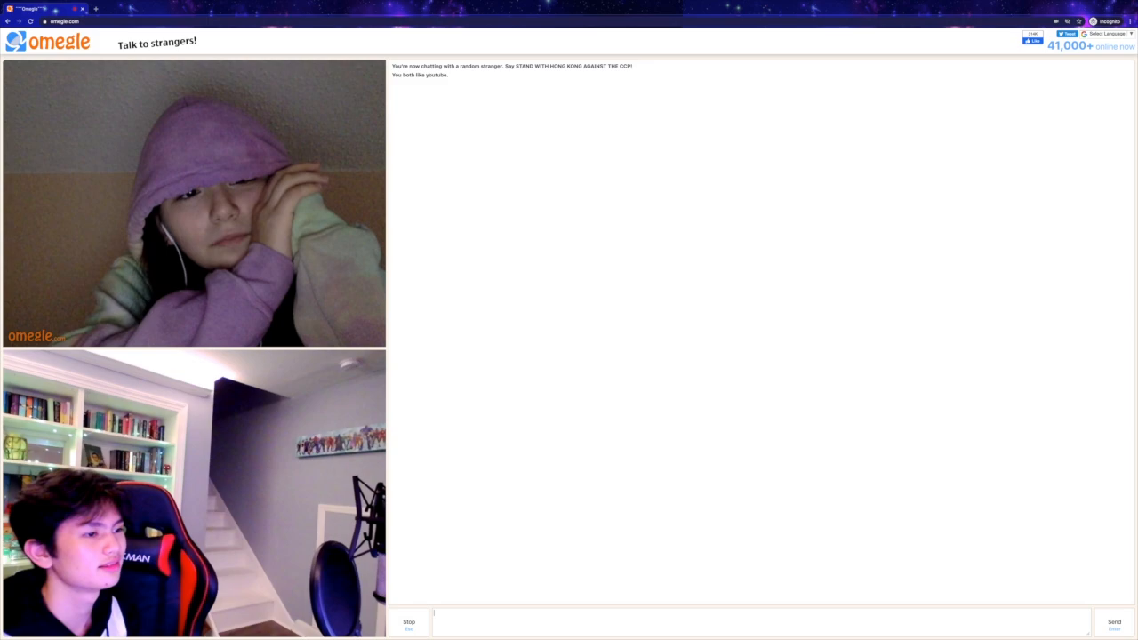
# Leave the hooded stranger's chat and connect to the next random stranger
pyautogui.click(409, 623)
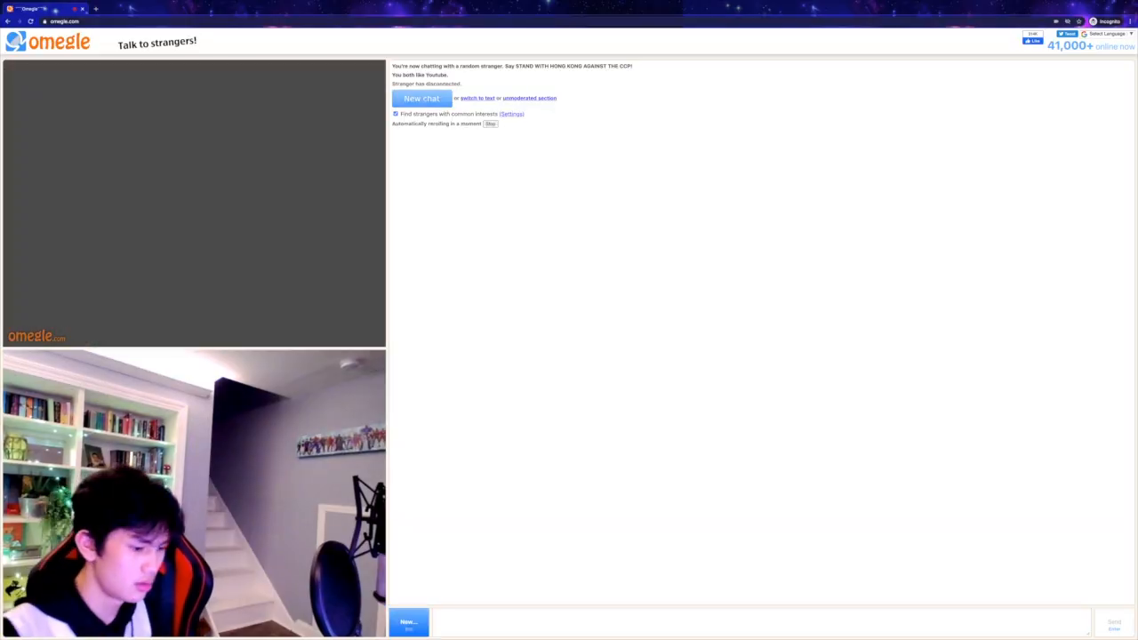
pyautogui.click(421, 98)
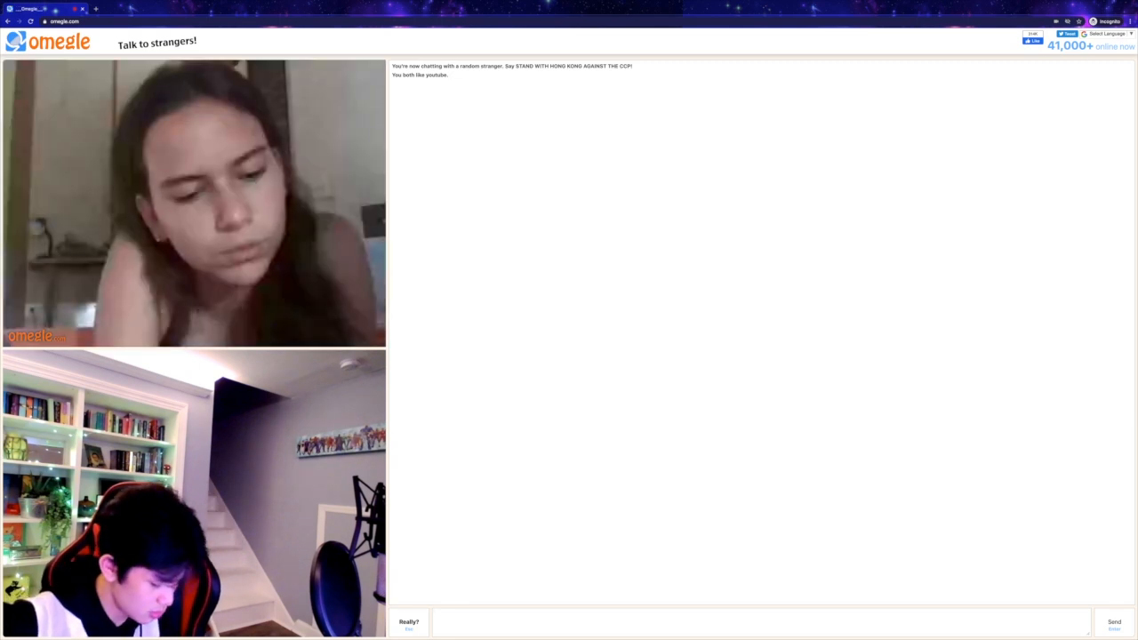